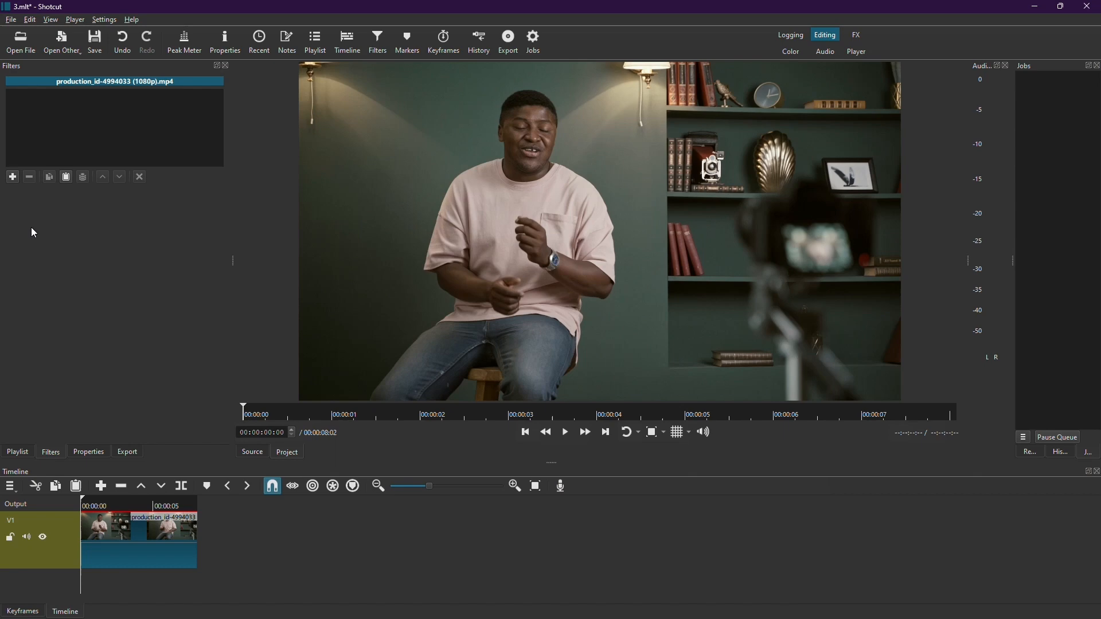
Add a Mask: Simple Shape filter and move its rectangle over the speaker's face.
click(11, 177)
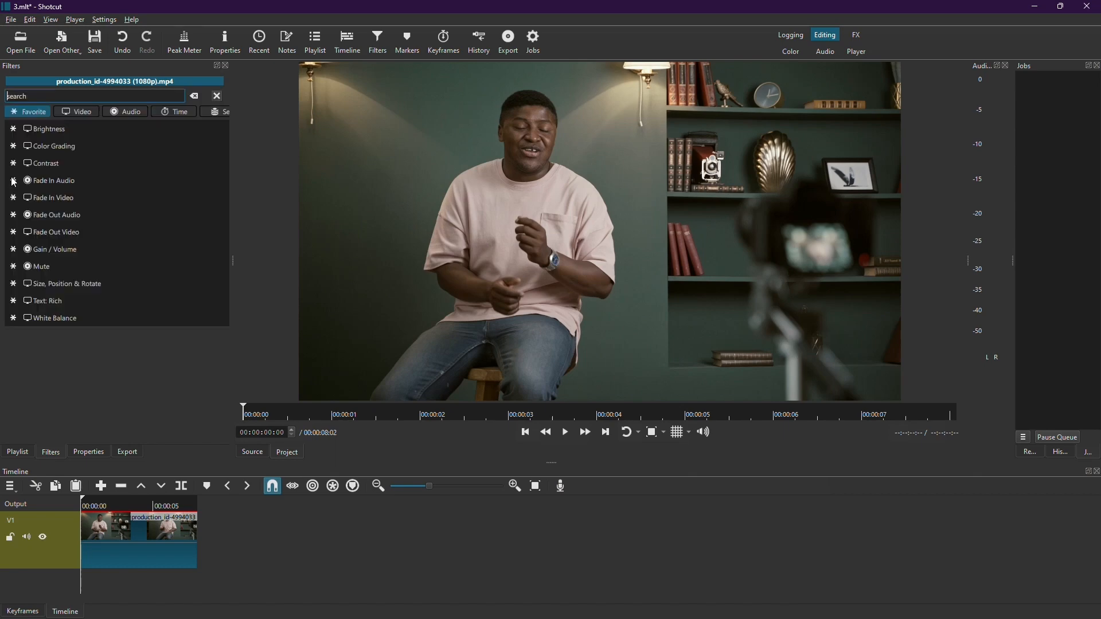
click(48, 128)
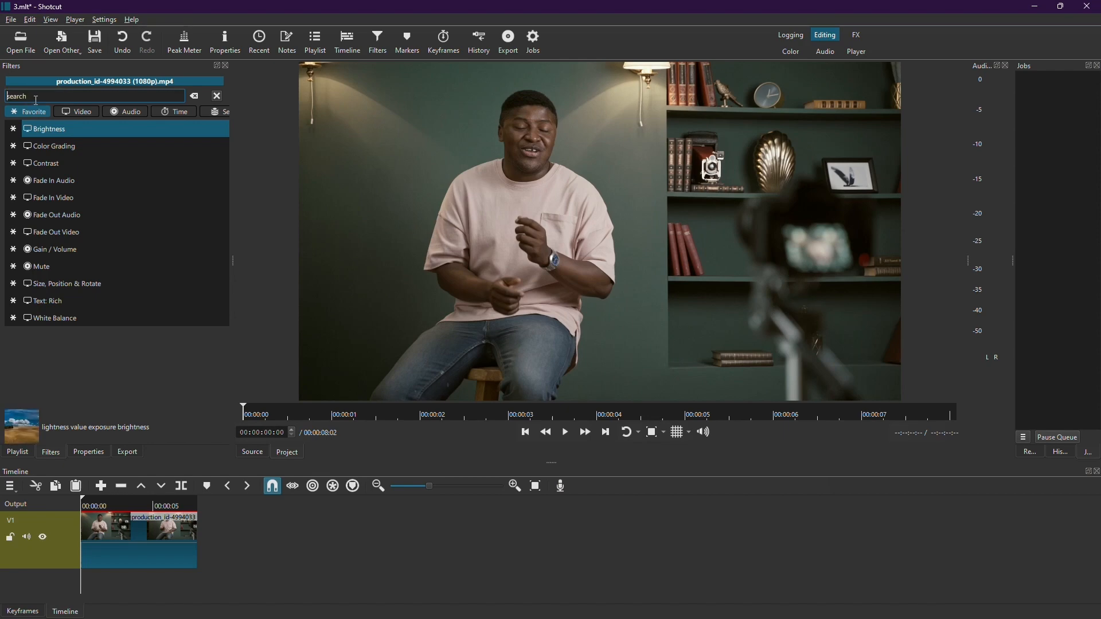
text(mask)
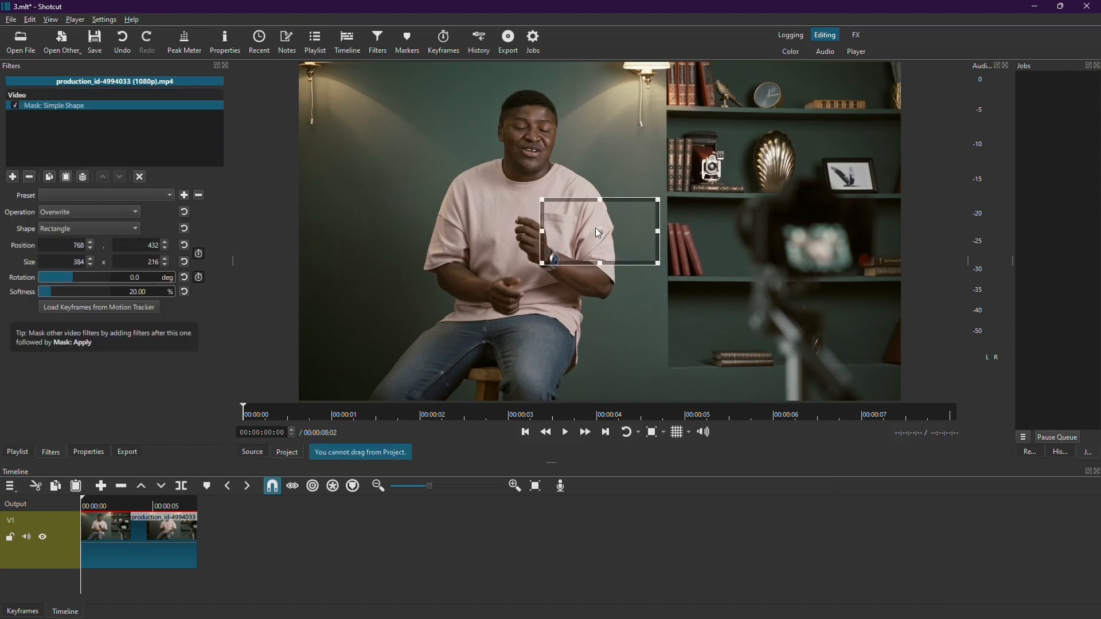
drag(598, 231, 528, 136)
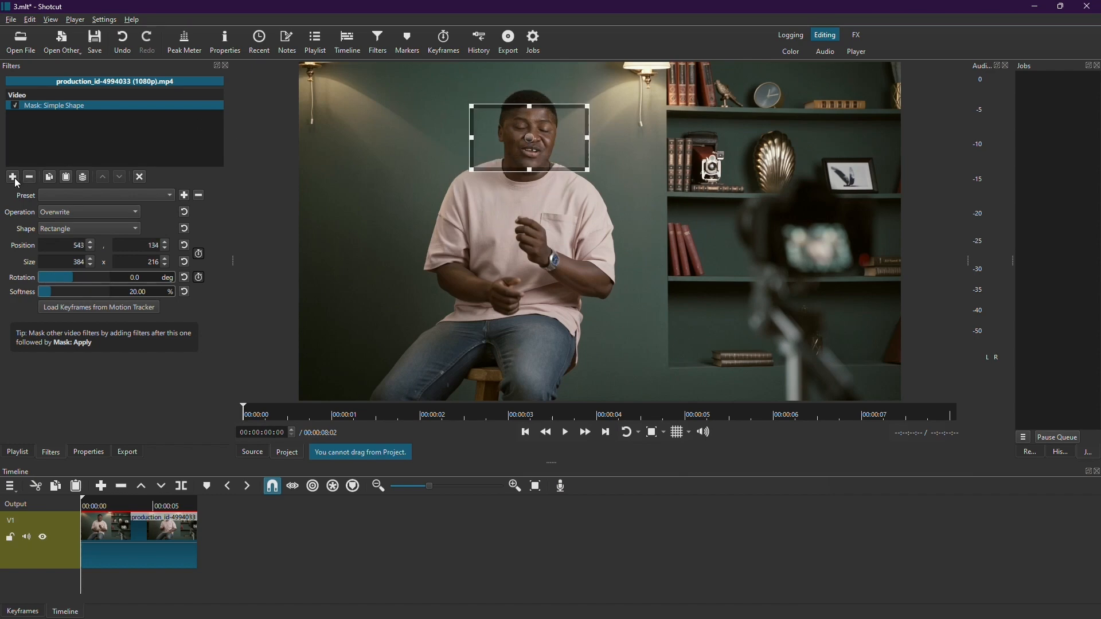
Add Blur: Box and then Mask: Apply so the blur affects only the masked face area.
click(12, 177)
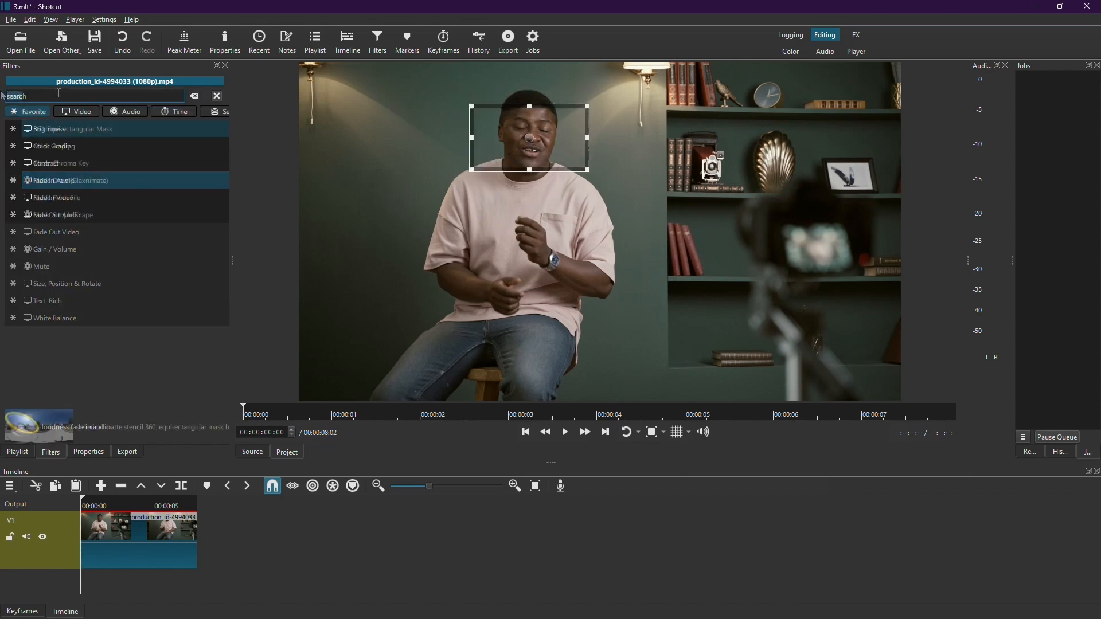
text(box)
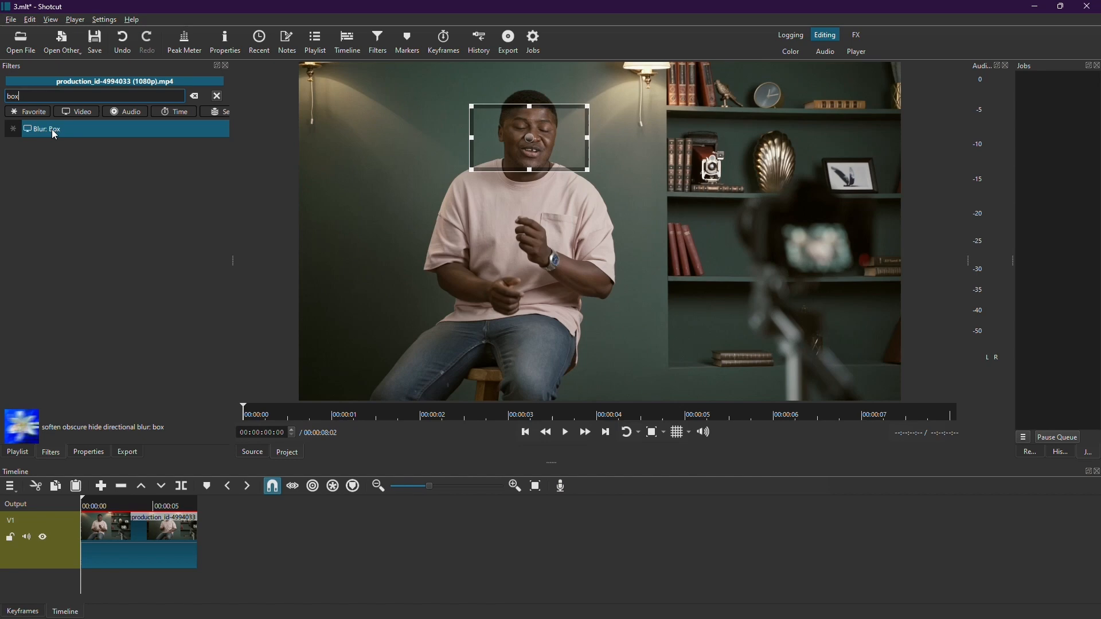
double_click(46, 129)
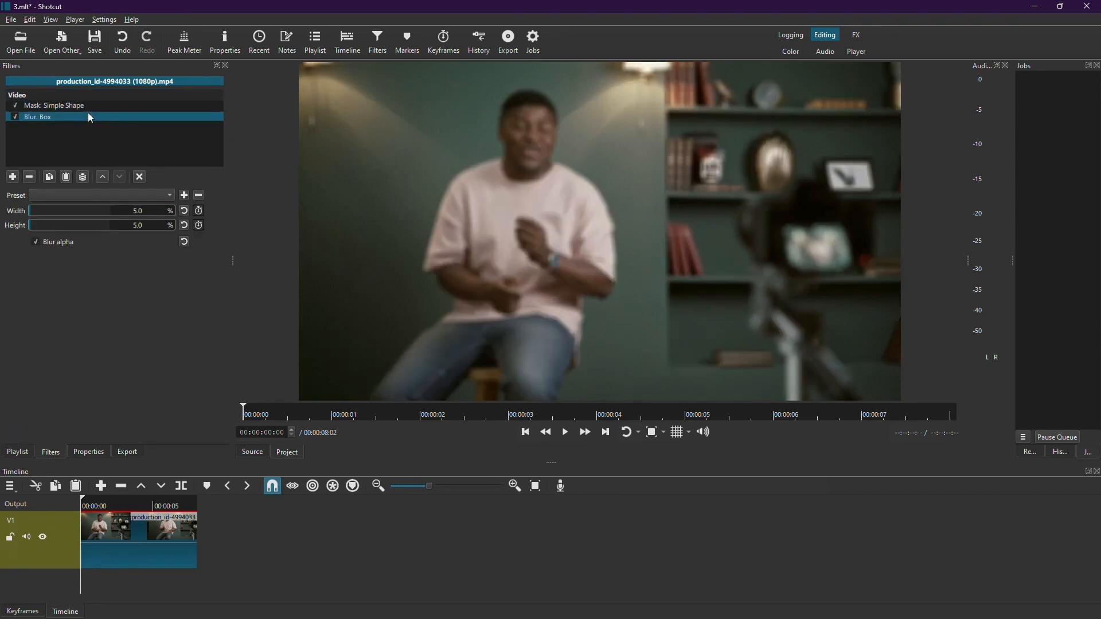
click(12, 177)
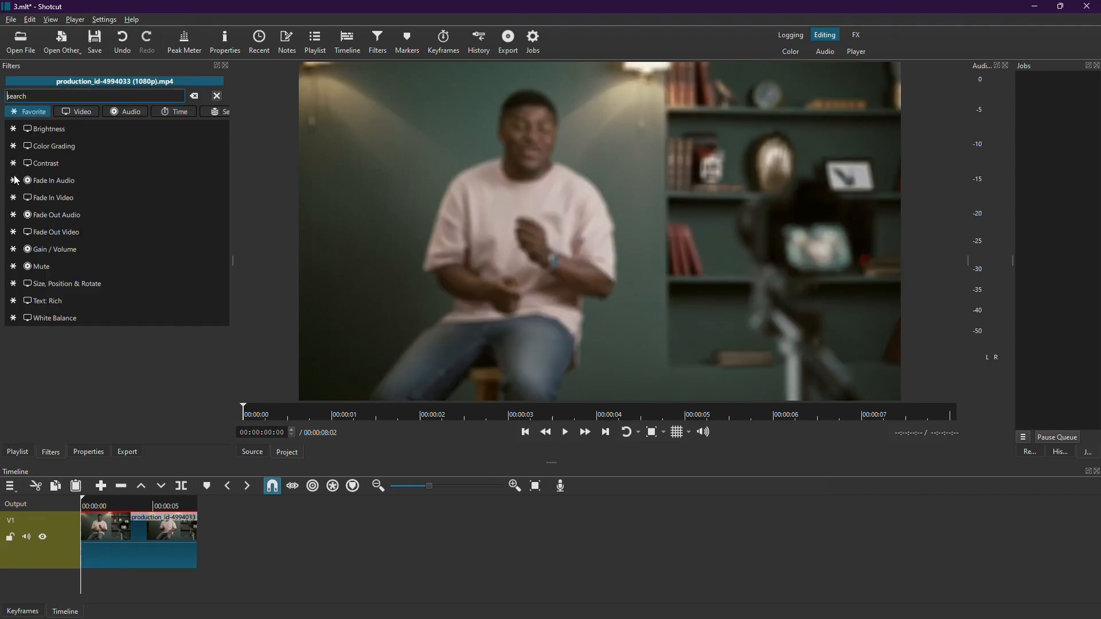
text(mas)
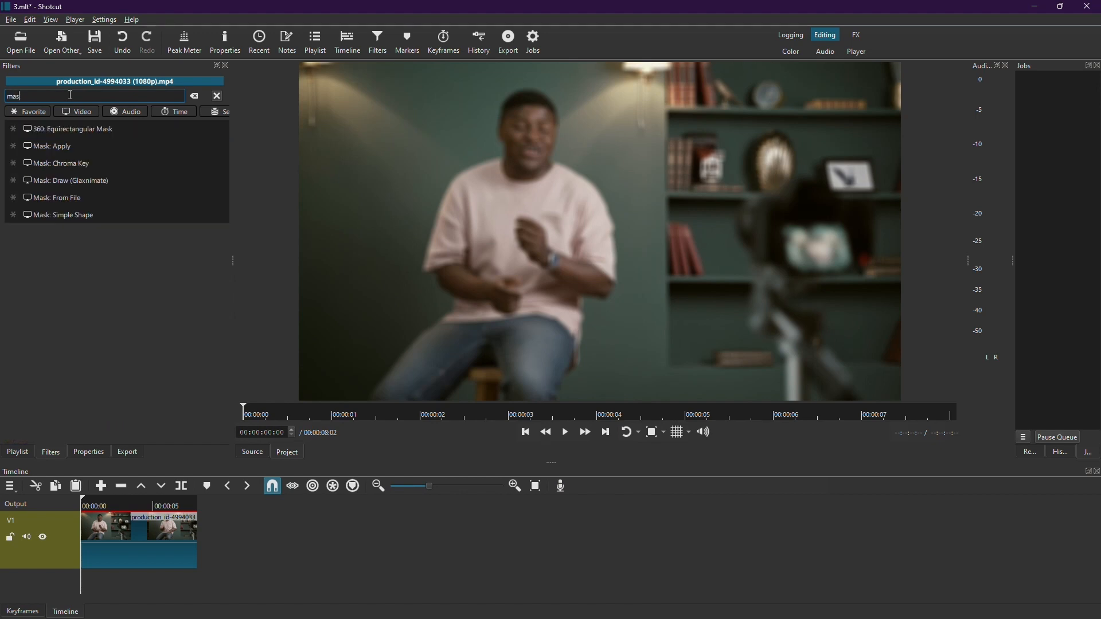
click(50, 145)
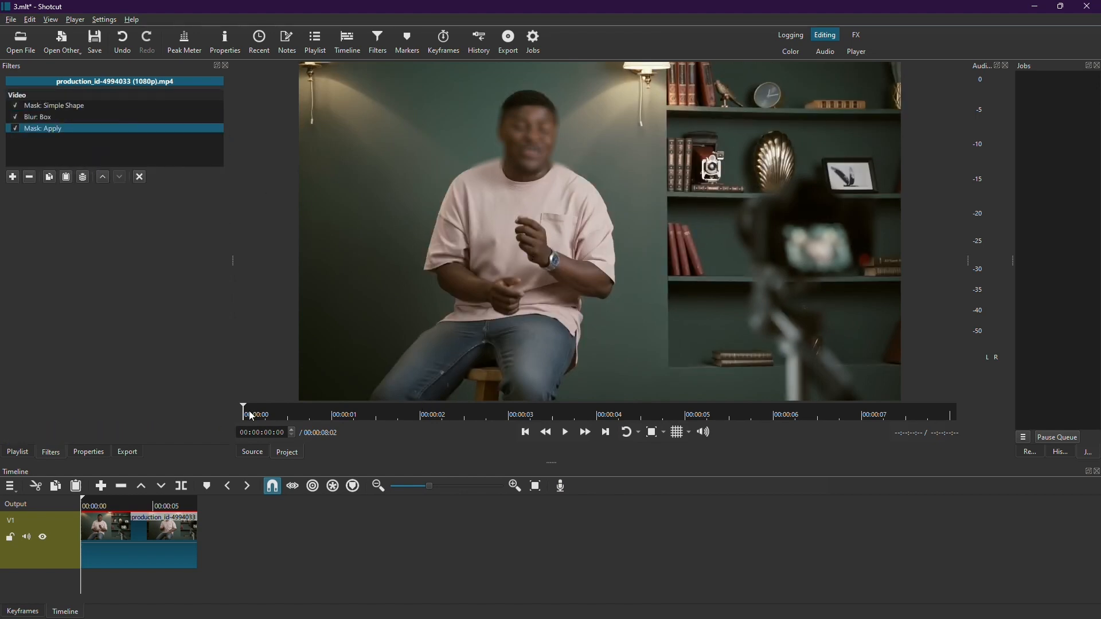
Raise the box blur to about 52% width and 20% height, then return to the shape mask settings.
click(37, 117)
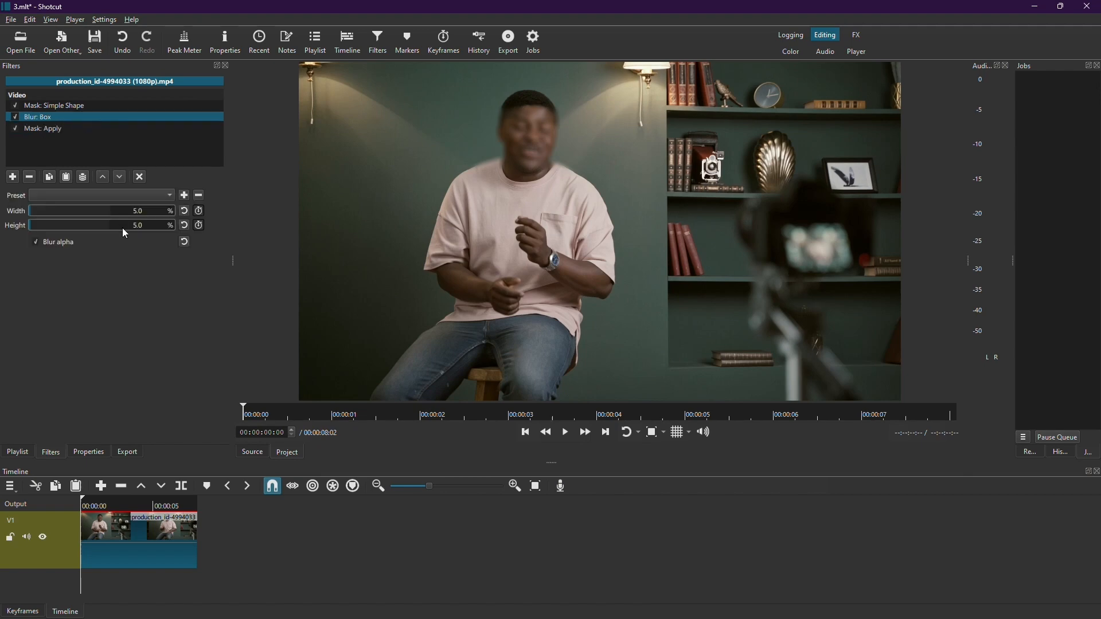
drag(32, 211, 70, 211)
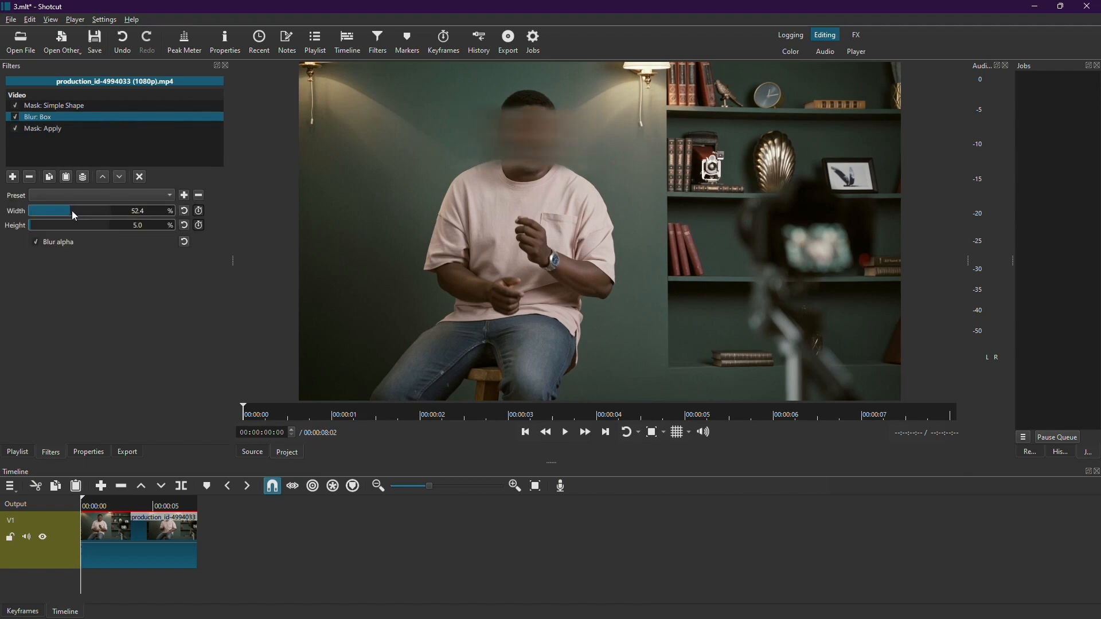
drag(43, 225, 67, 225)
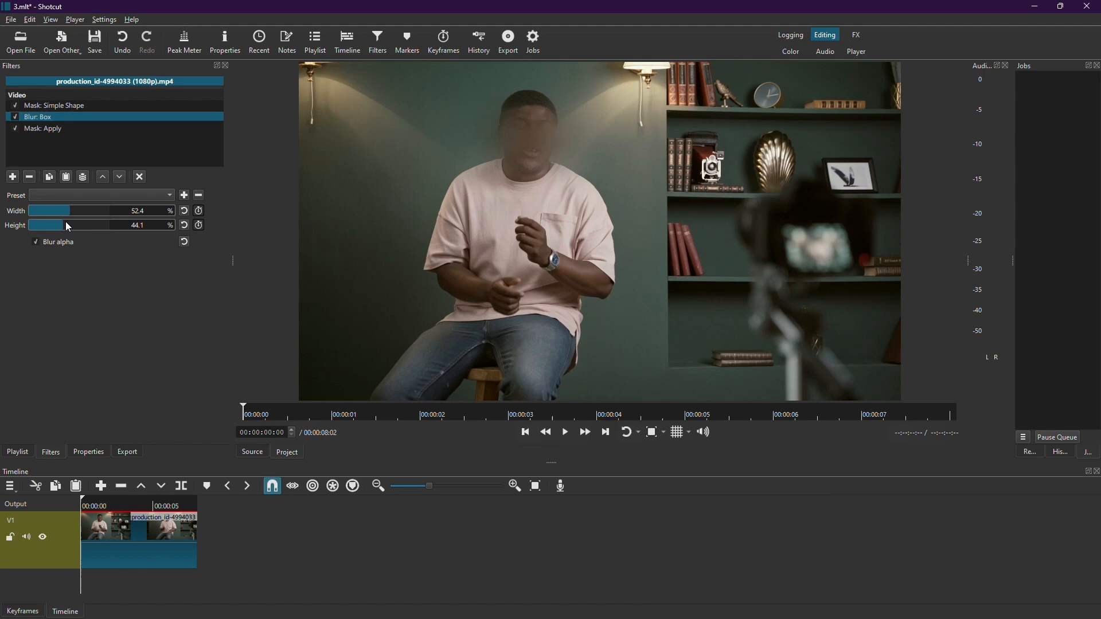
drag(60, 225, 39, 224)
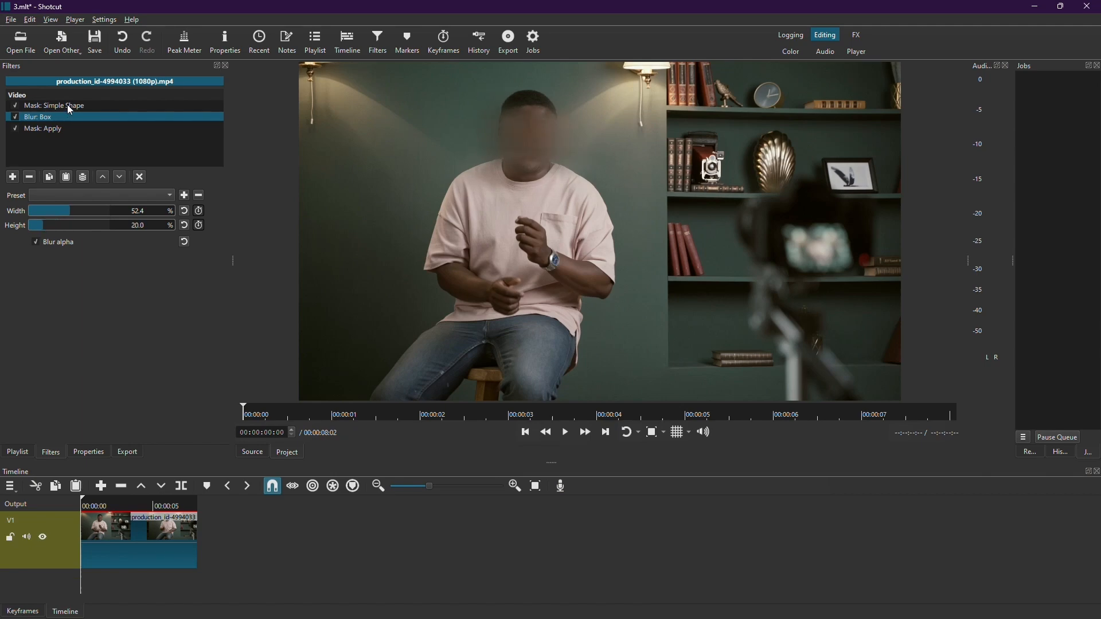
click(55, 105)
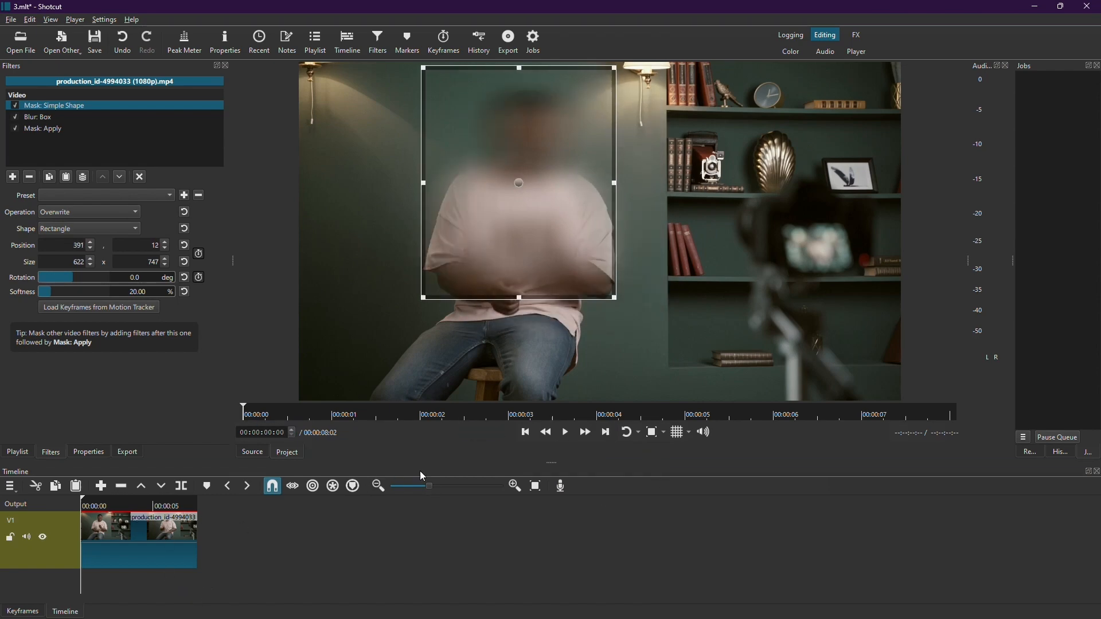
Play the clip to review the blurred face, then bring up the Export panel.
click(565, 432)
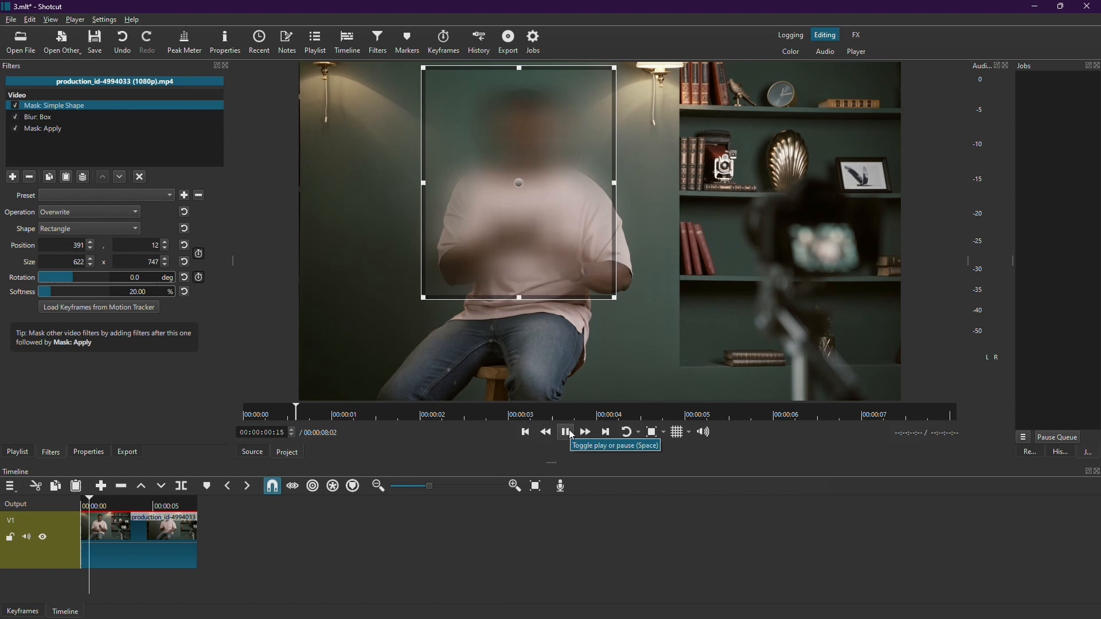
click(566, 432)
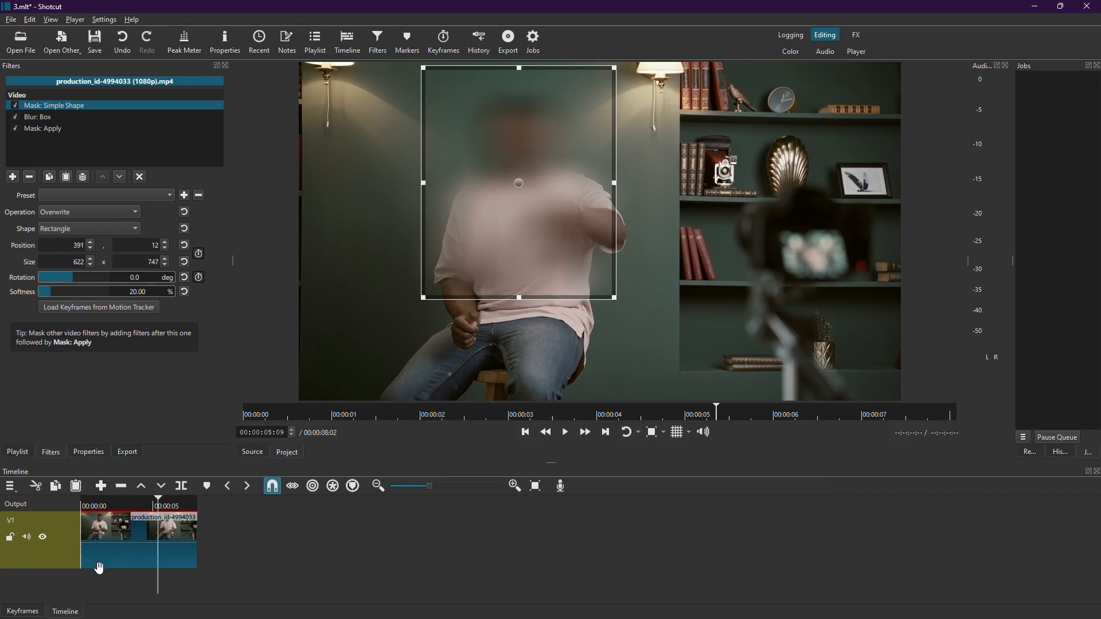
click(506, 38)
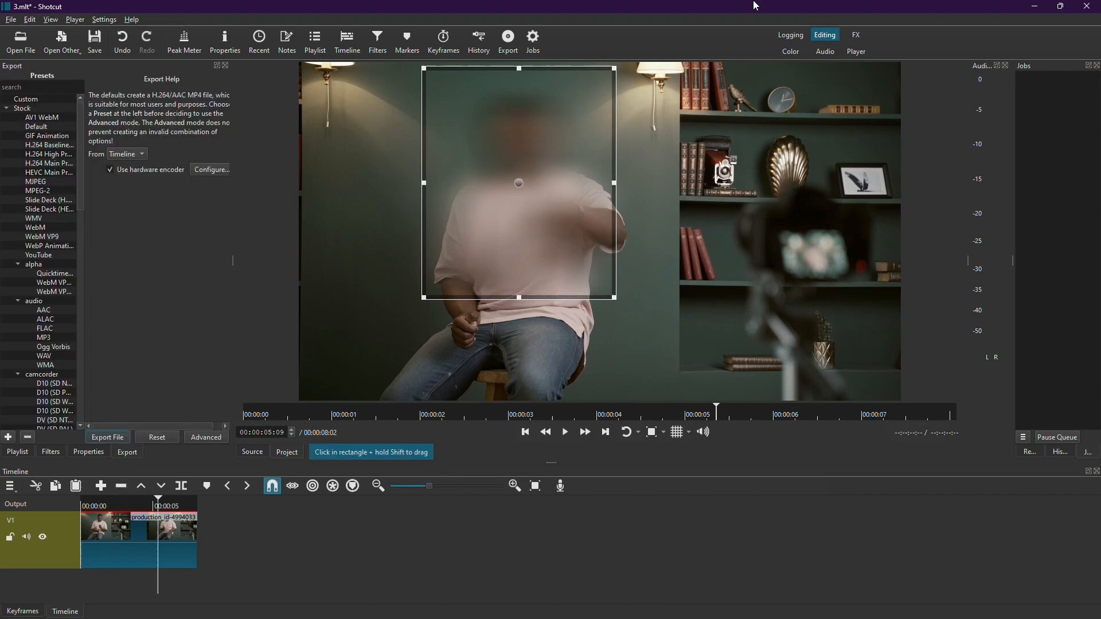